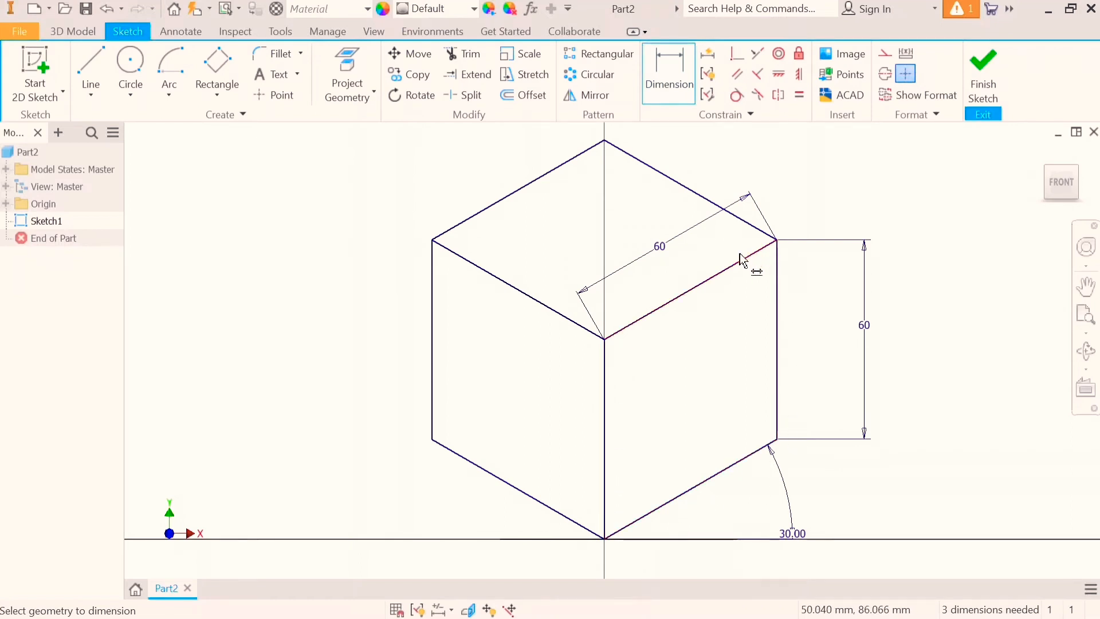
mouse_move(688, 378)
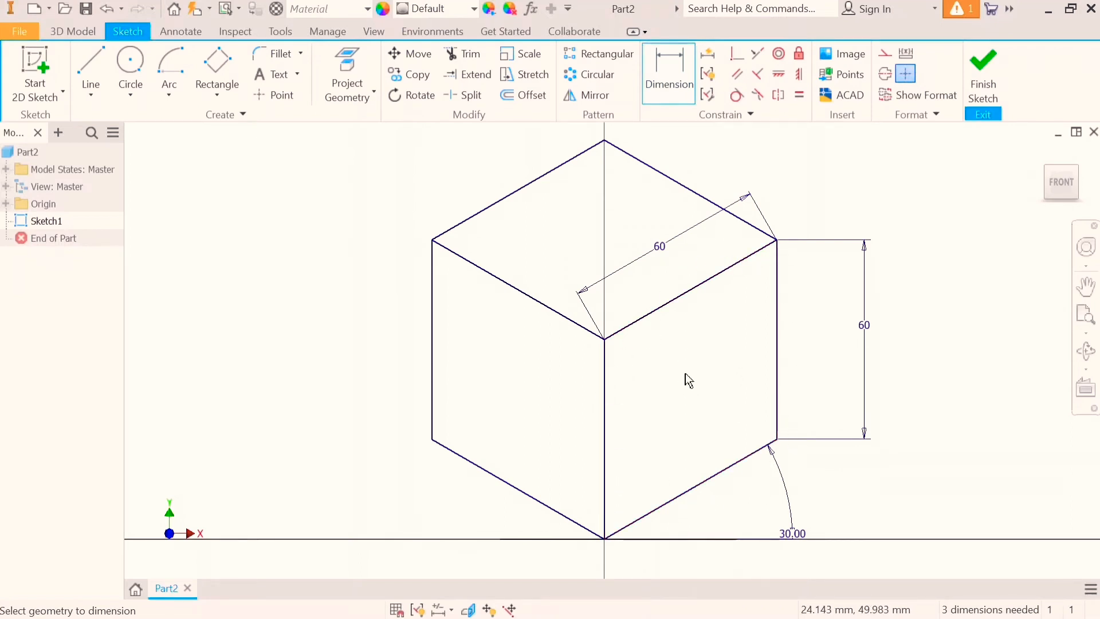
mouse_move(554, 284)
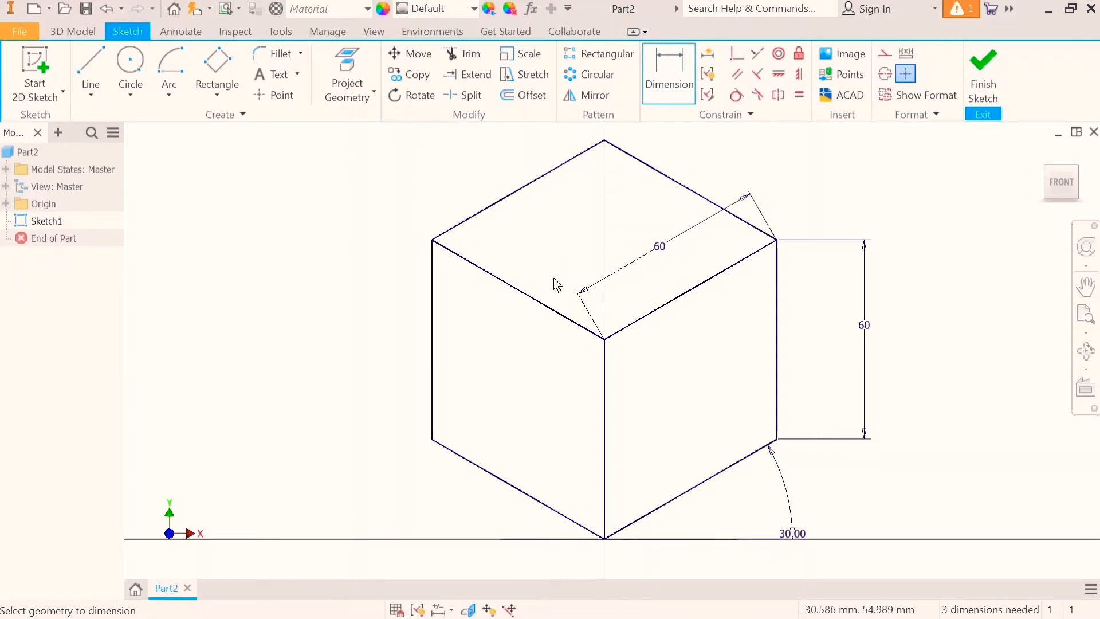
mouse_move(607, 225)
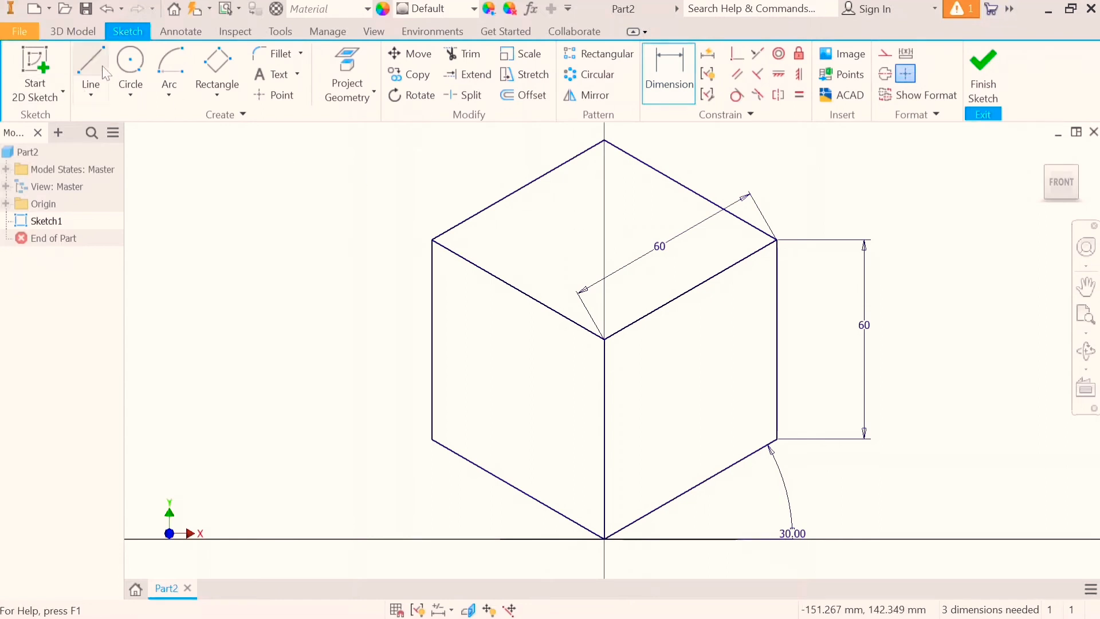
Draw a horizontal line between the side corners and diagonals meeting the bottom corner.
click(90, 70)
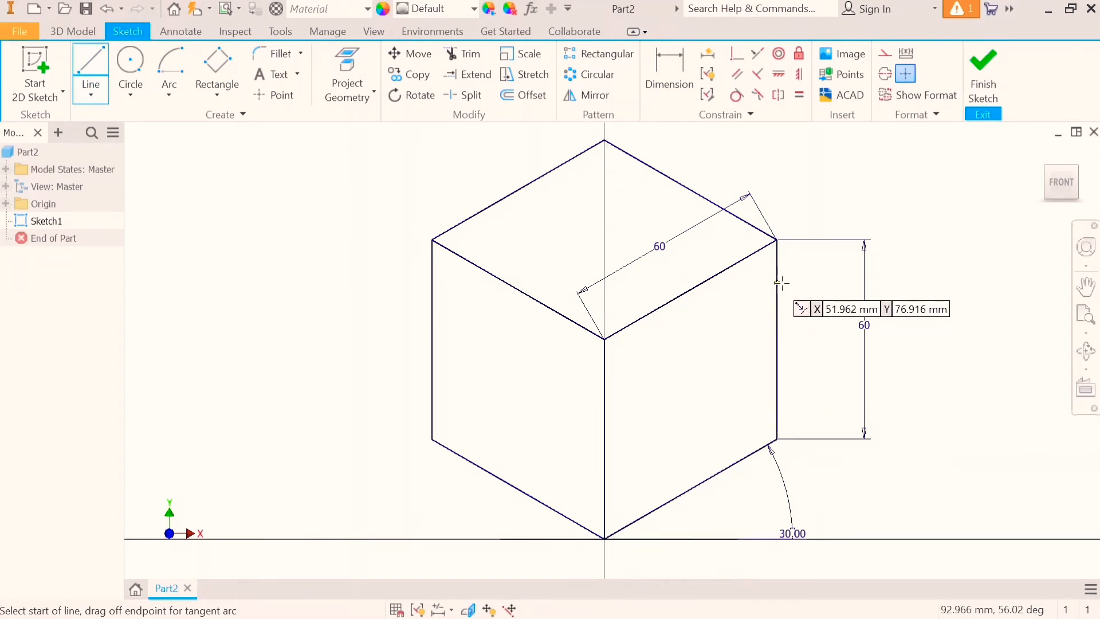
mouse_move(875, 349)
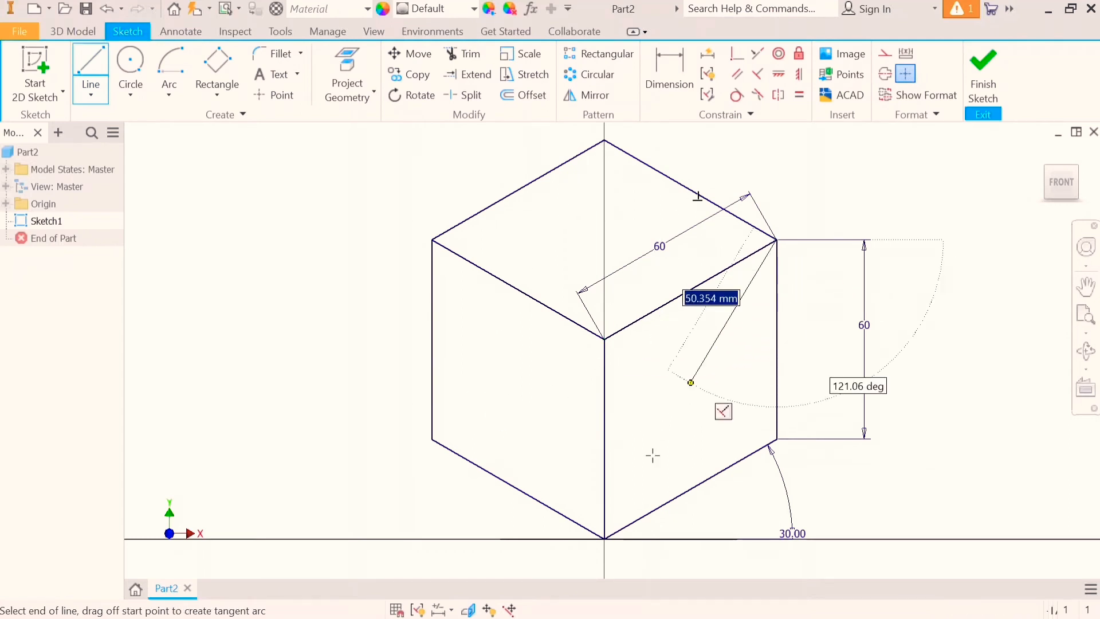
click(605, 538)
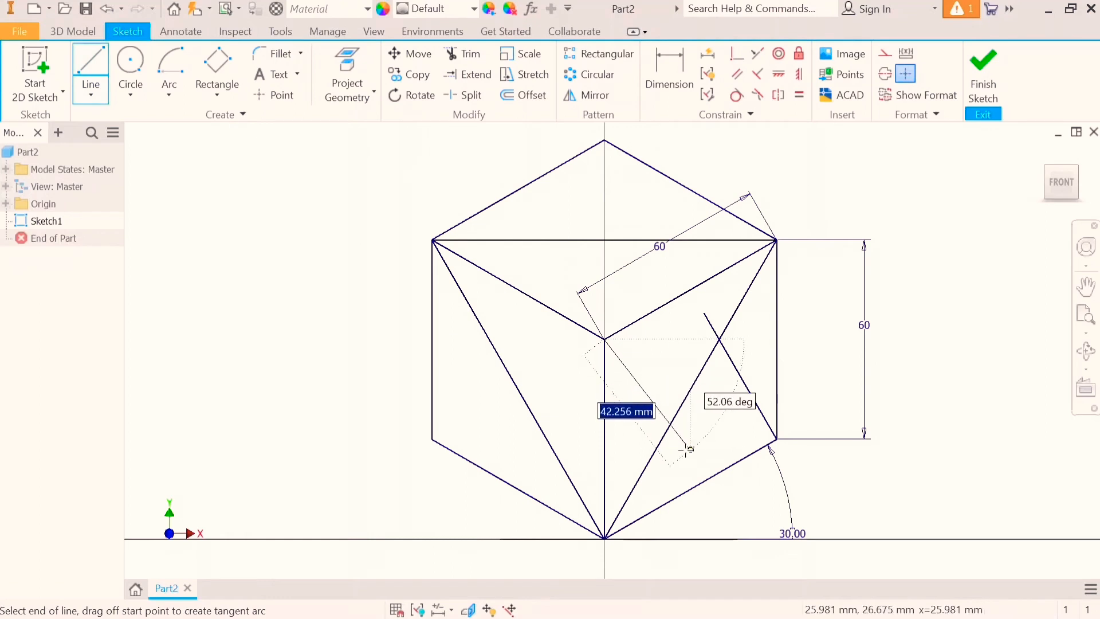
Add a 60° angle dimension to the left corner-to-bottom diagonal.
click(667, 73)
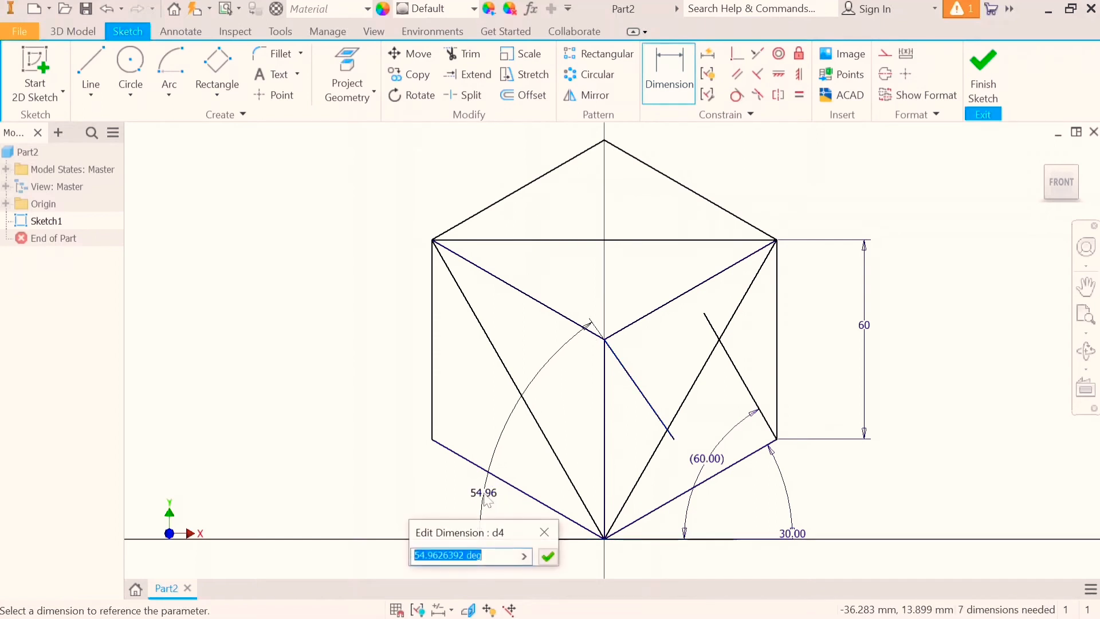
text(60)
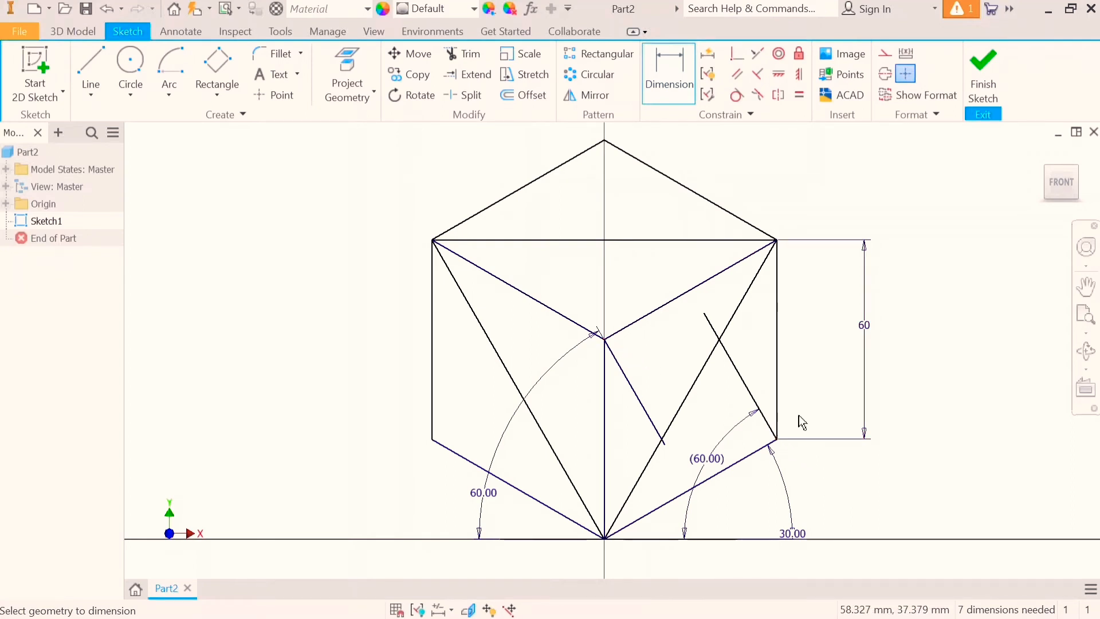
mouse_move(657, 333)
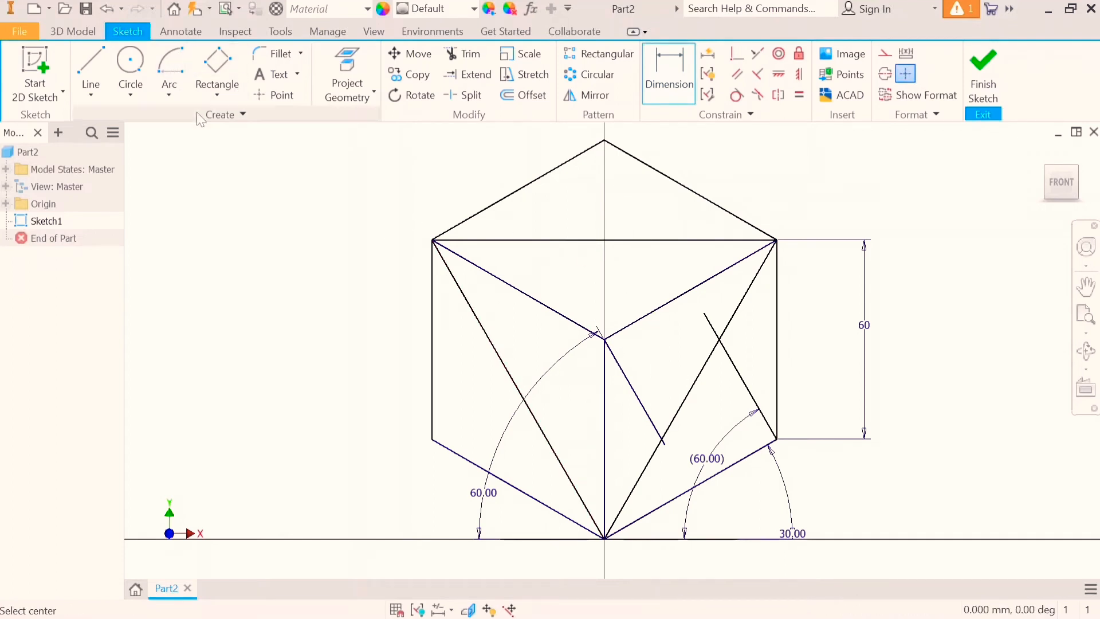
Draw the first center-point arc from the vertical center line to the right face's lower edge.
click(168, 67)
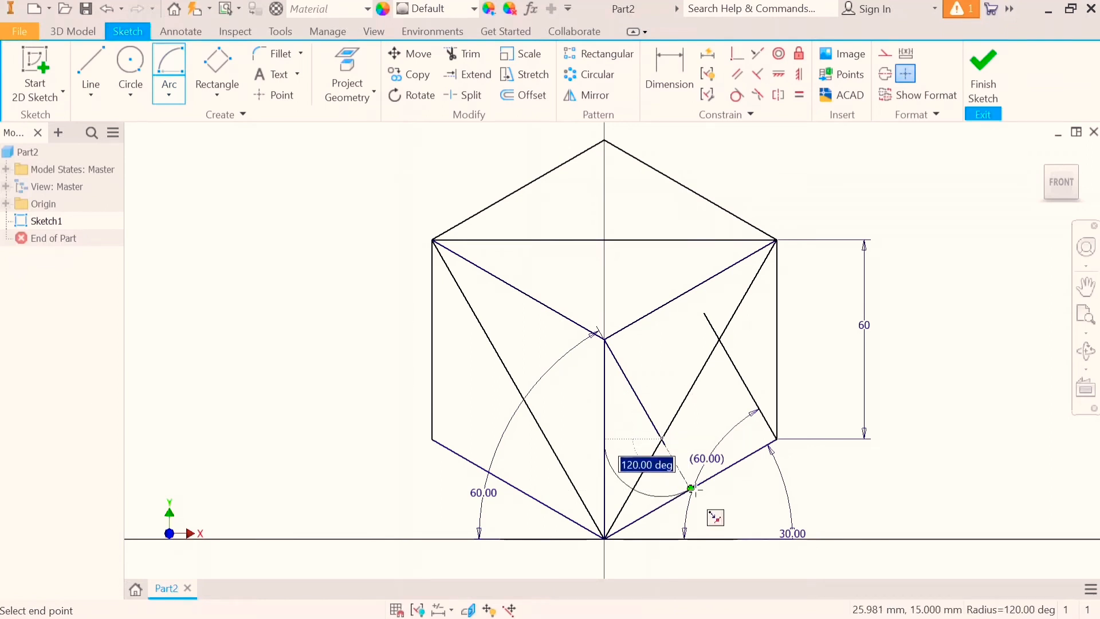
click(690, 489)
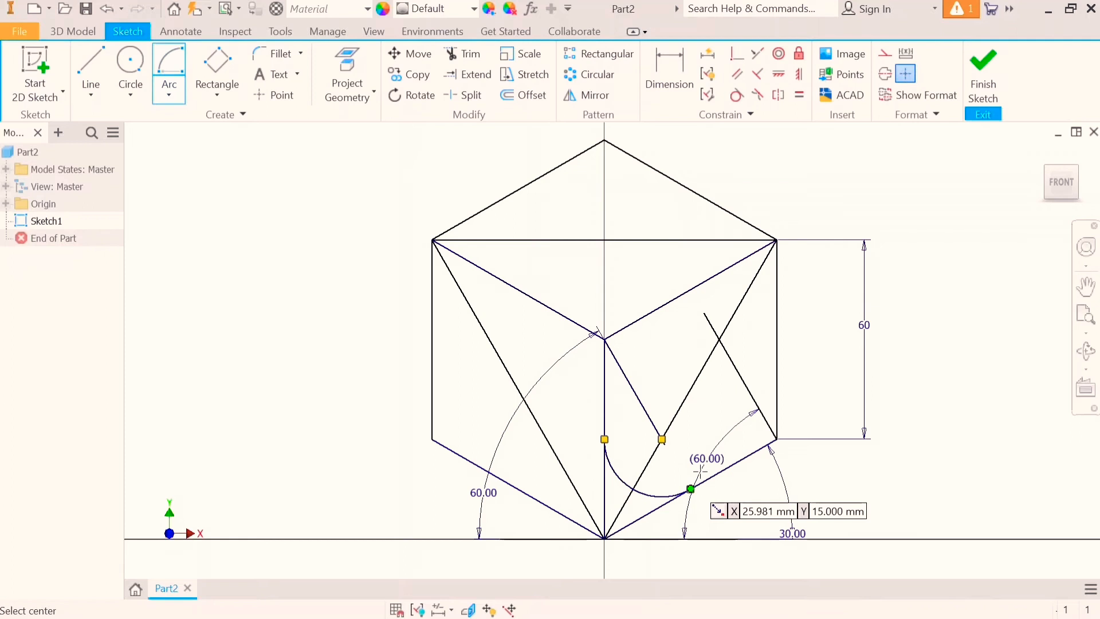
mouse_move(723, 343)
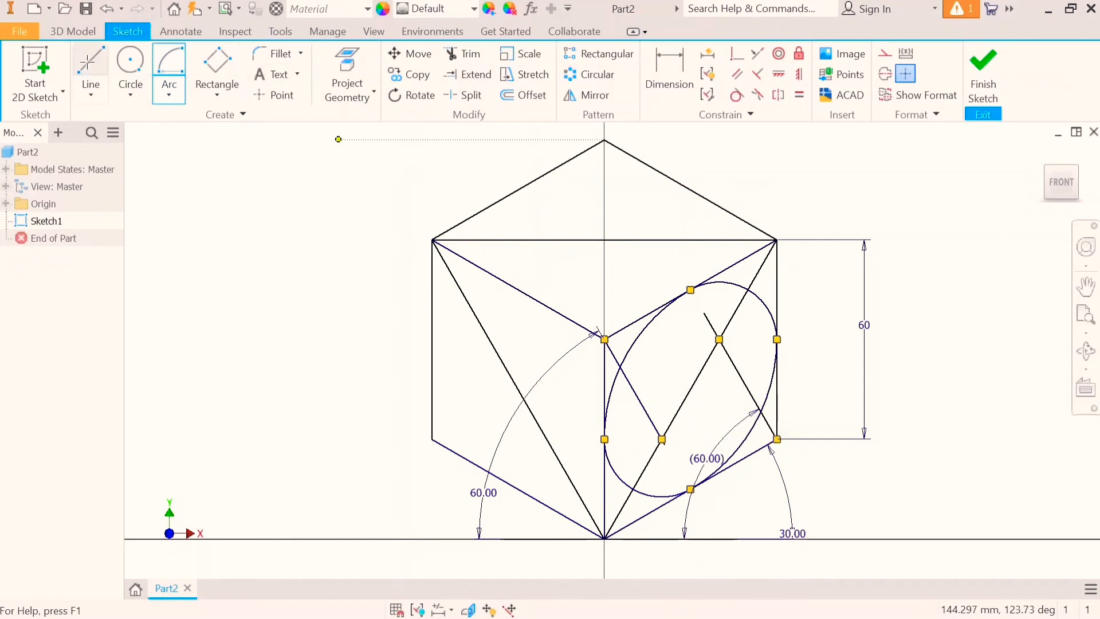
Draw crossing construction lines on the left face and dimension their angles at 60°.
click(90, 66)
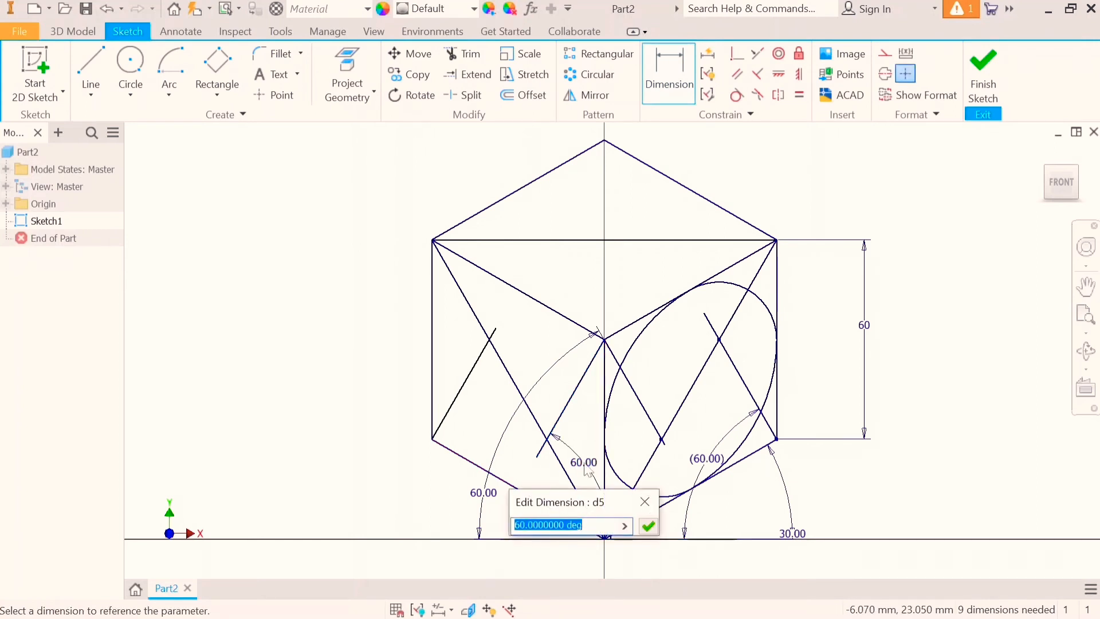
text(60.0000000 deg)
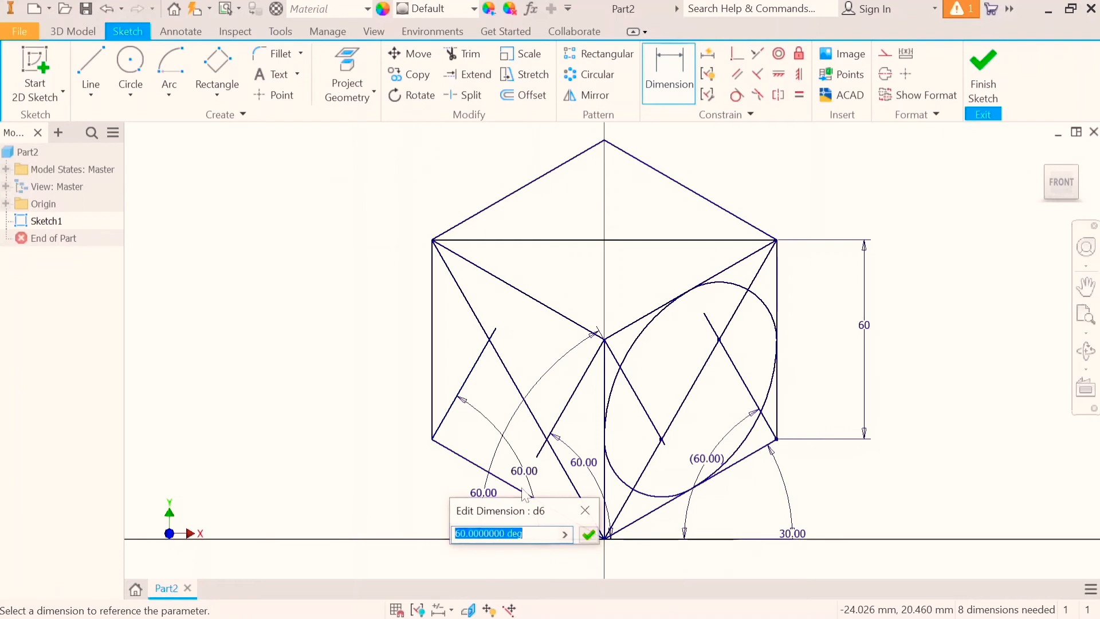
click(588, 535)
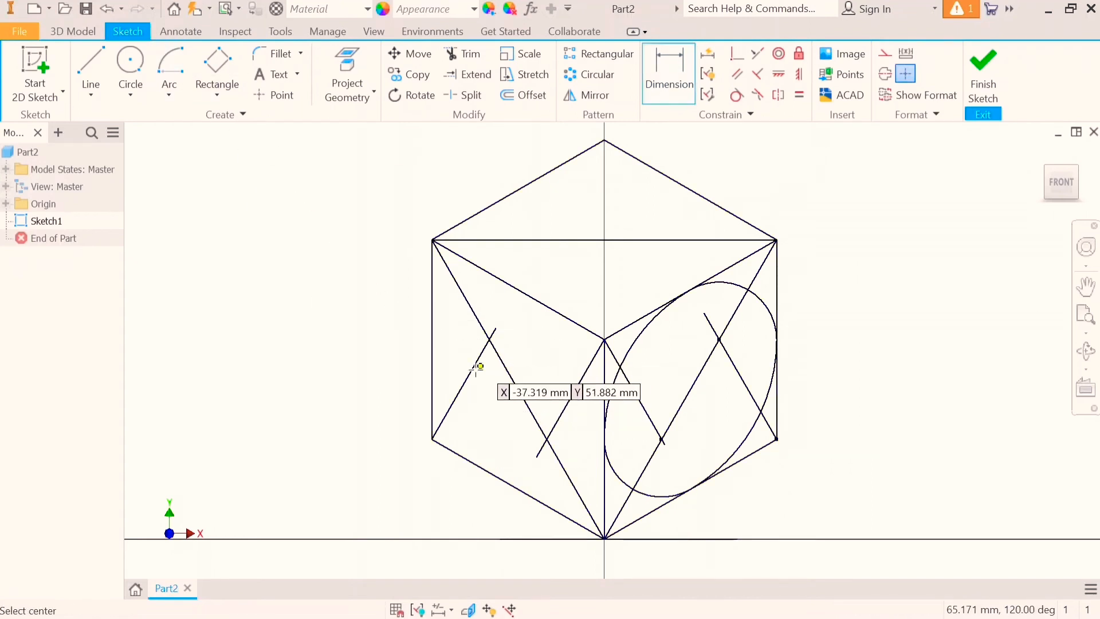
Start the left-face ellipse with its first center-point arc.
click(169, 63)
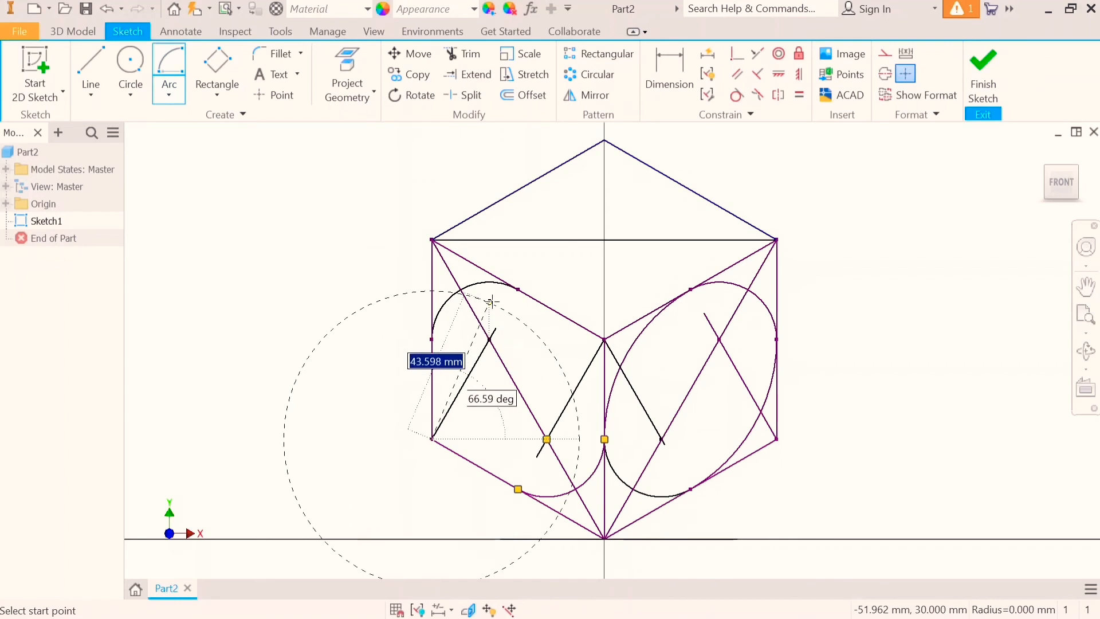
mouse_move(518, 290)
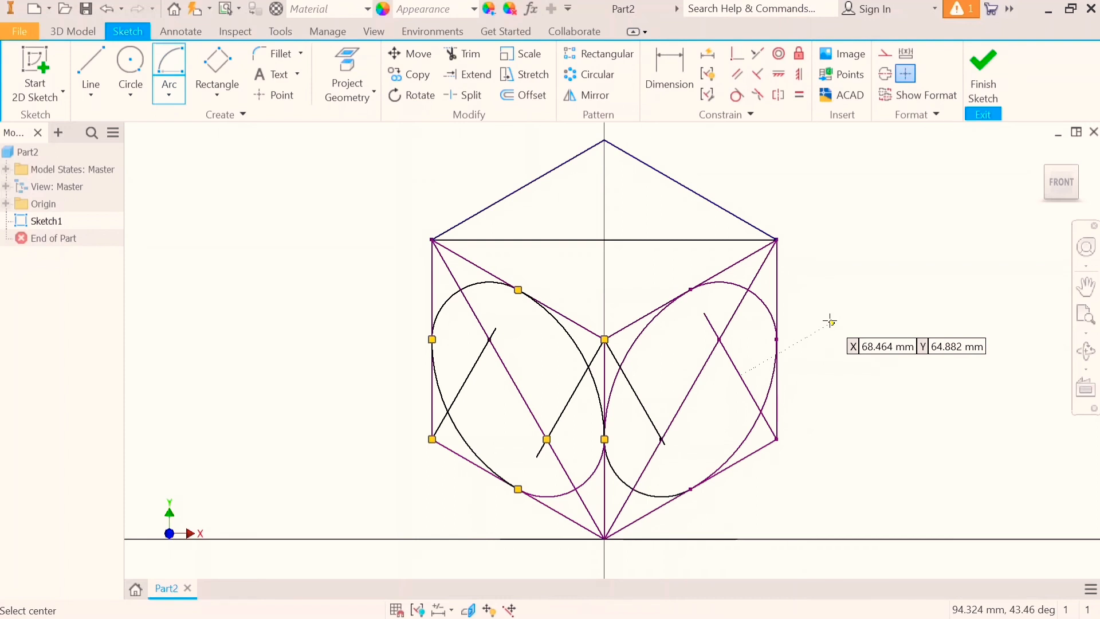
mouse_move(897, 225)
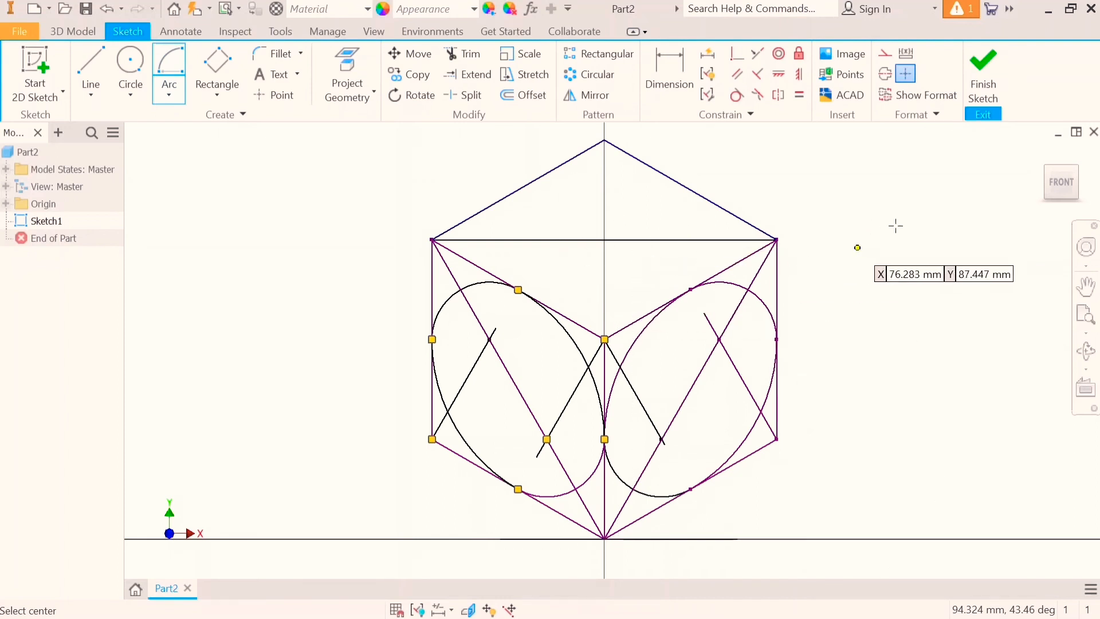
Draw two construction lines across the top face and constrain each at 60°.
click(90, 66)
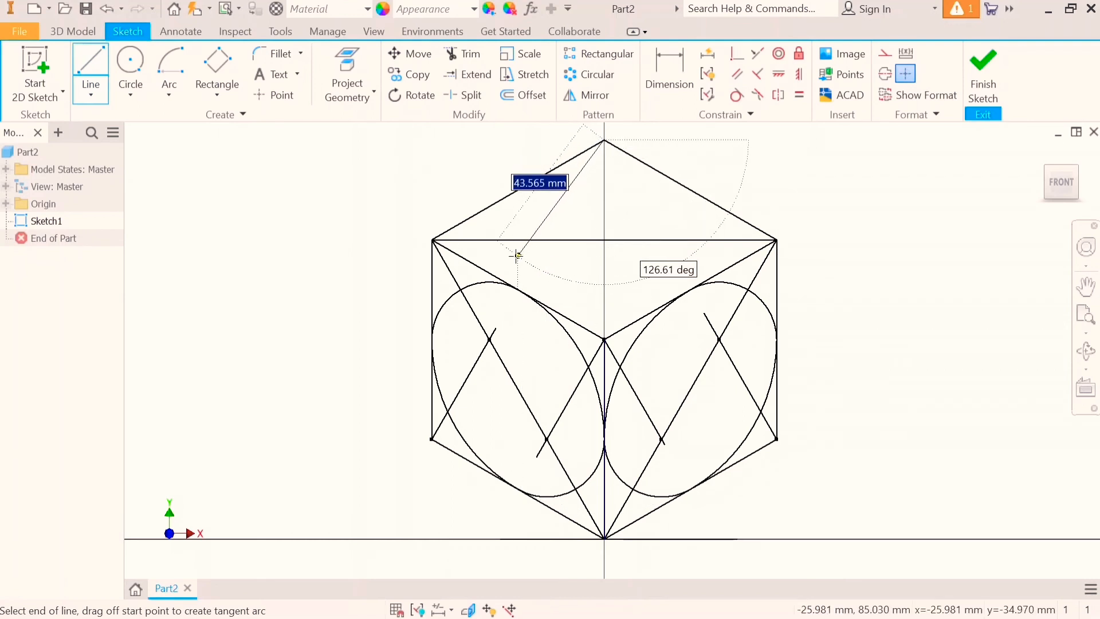
click(516, 256)
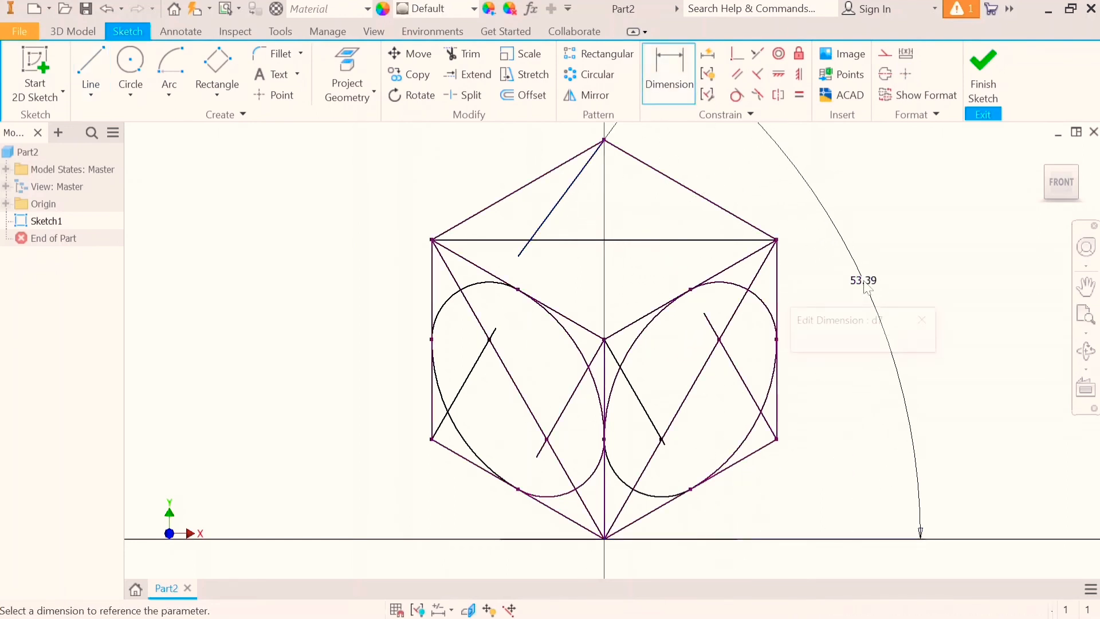
text(60)
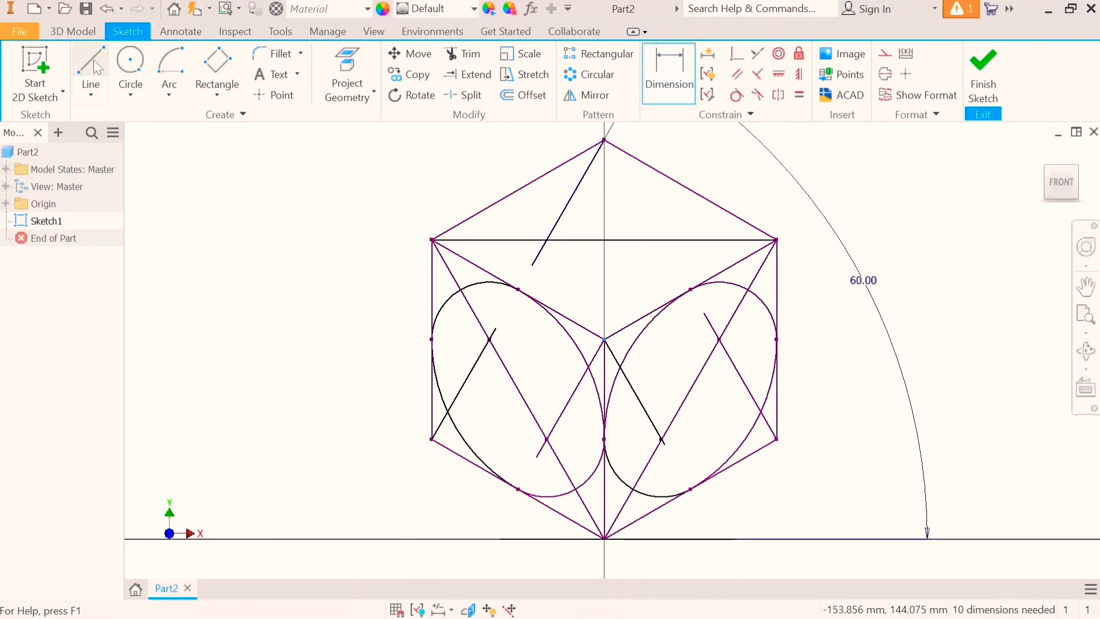
click(91, 67)
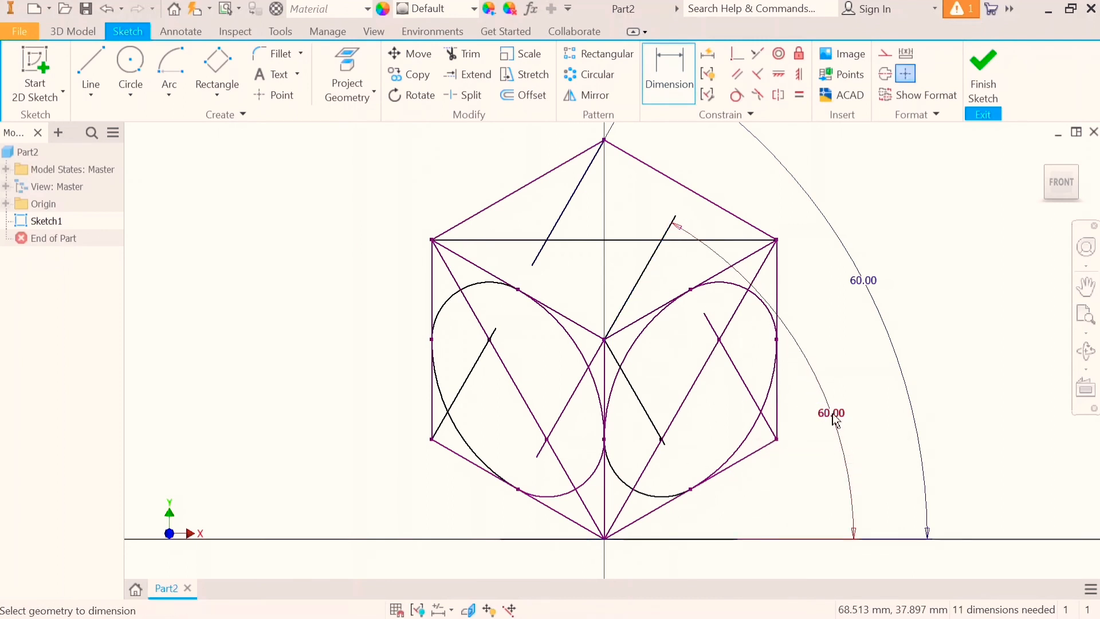
mouse_move(714, 319)
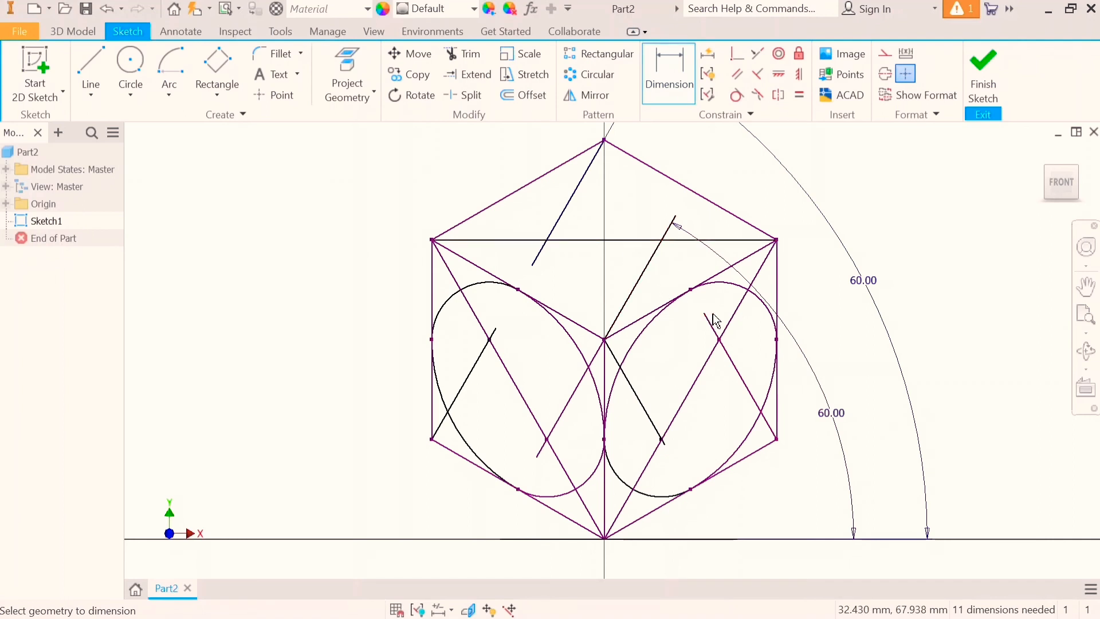
click(169, 67)
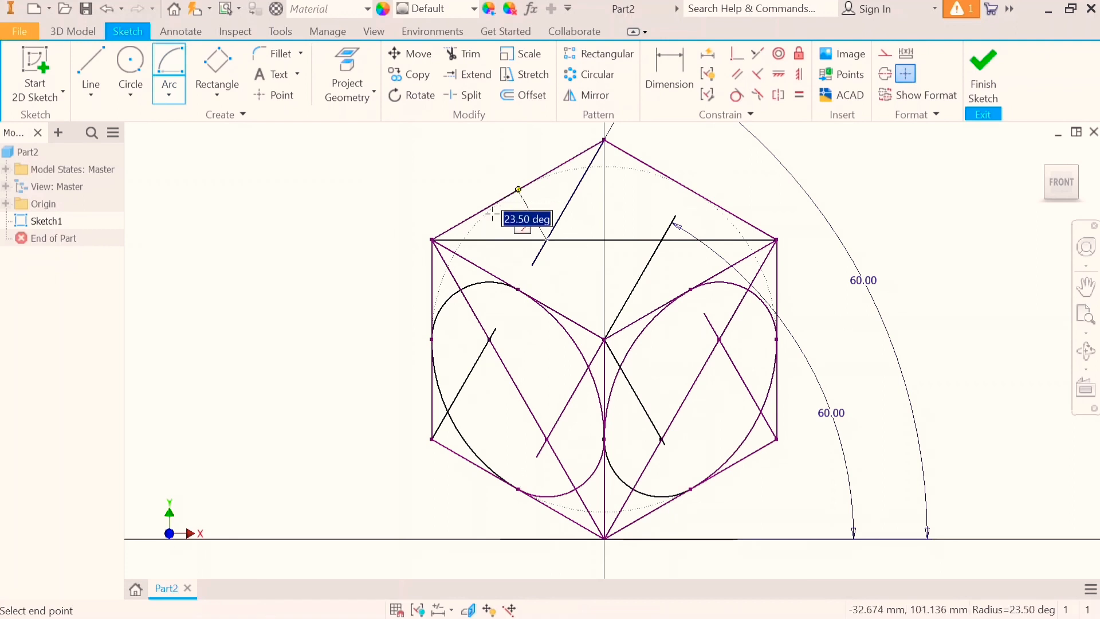
Draw both small side arcs and the large lower arc of the top-face ellipse.
drag(518, 190, 518, 290)
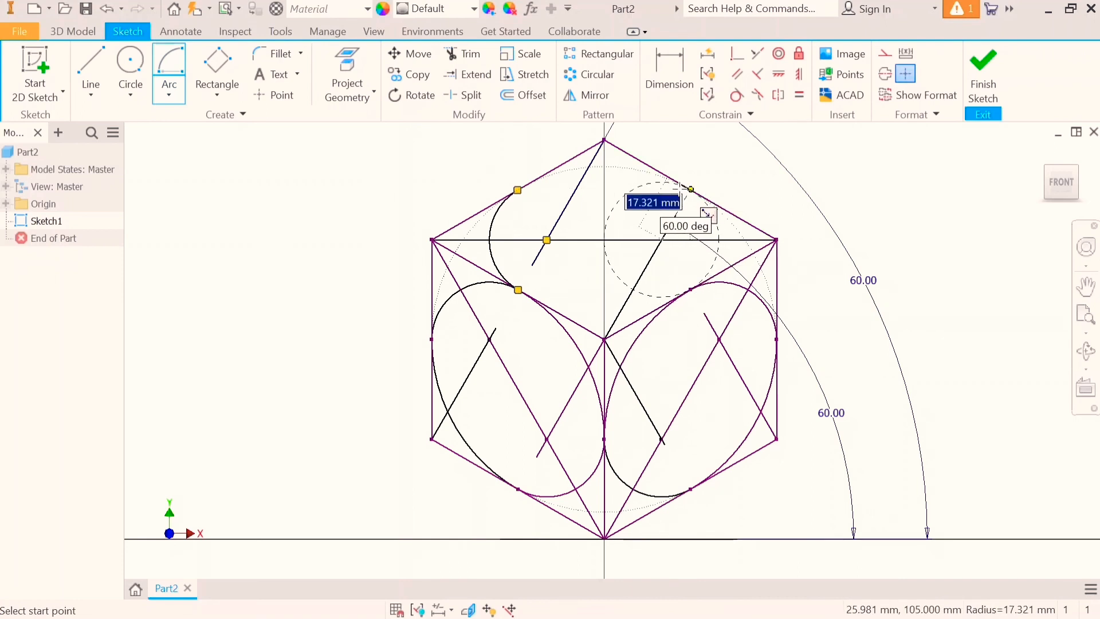
click(690, 190)
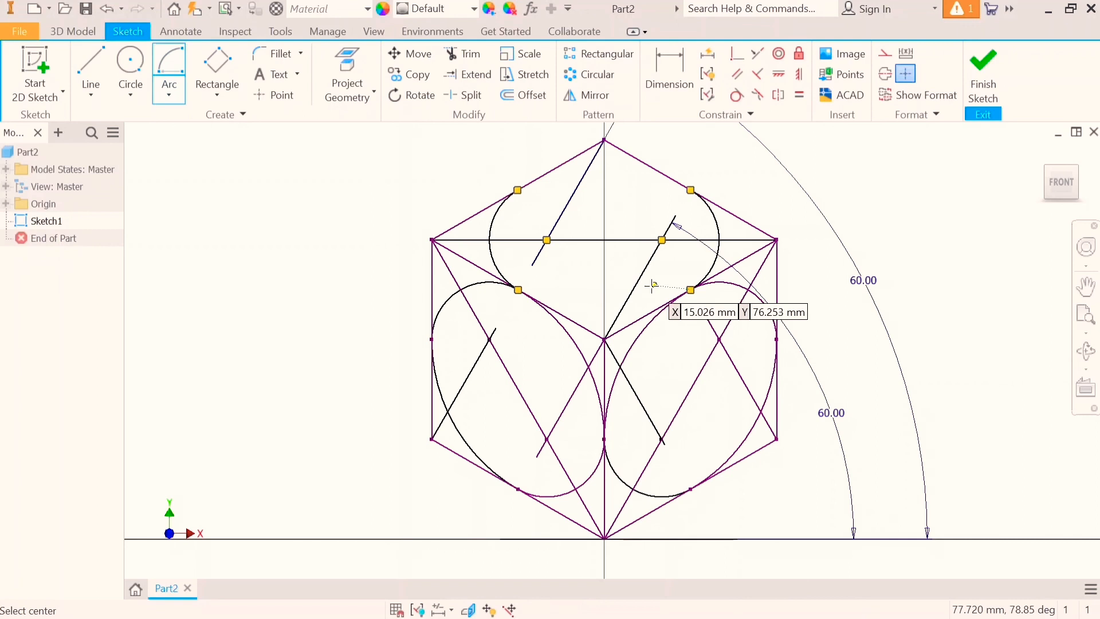
mouse_move(603, 139)
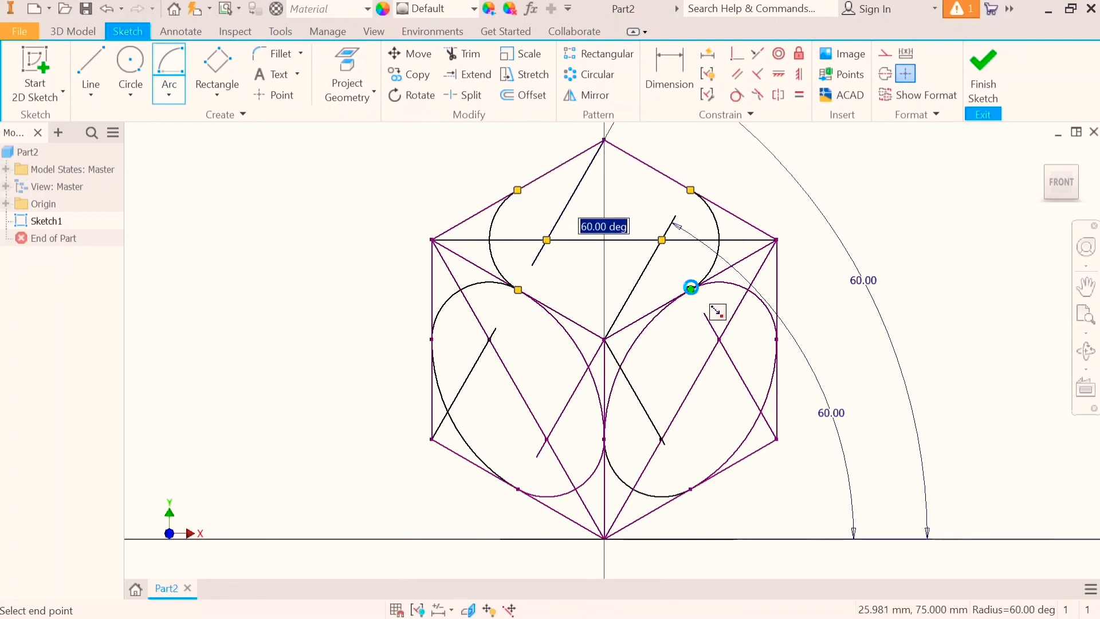
click(691, 287)
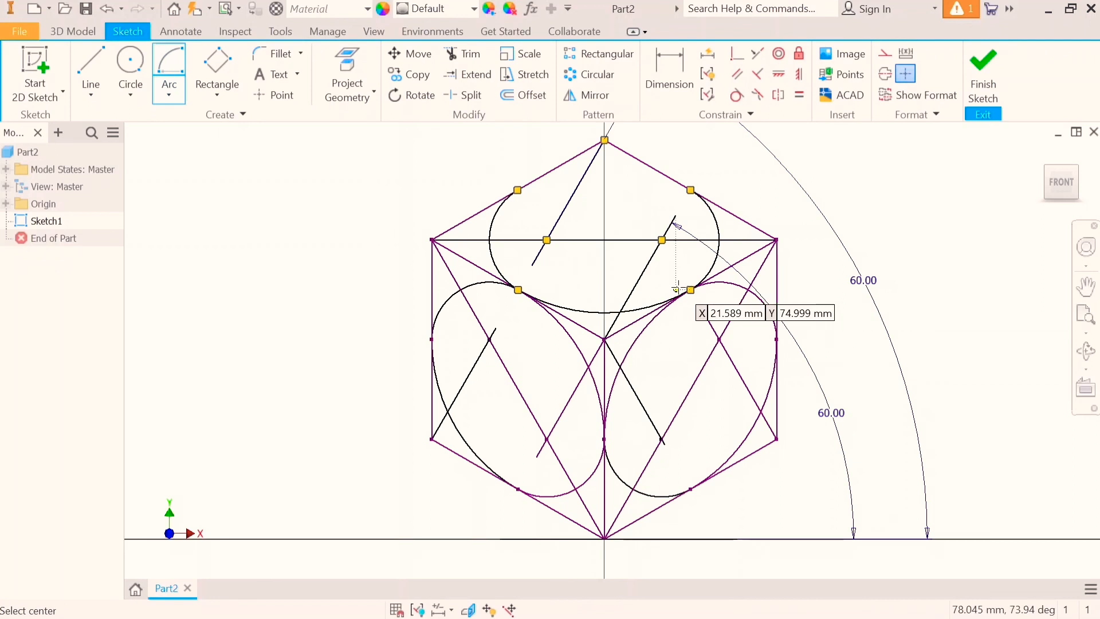